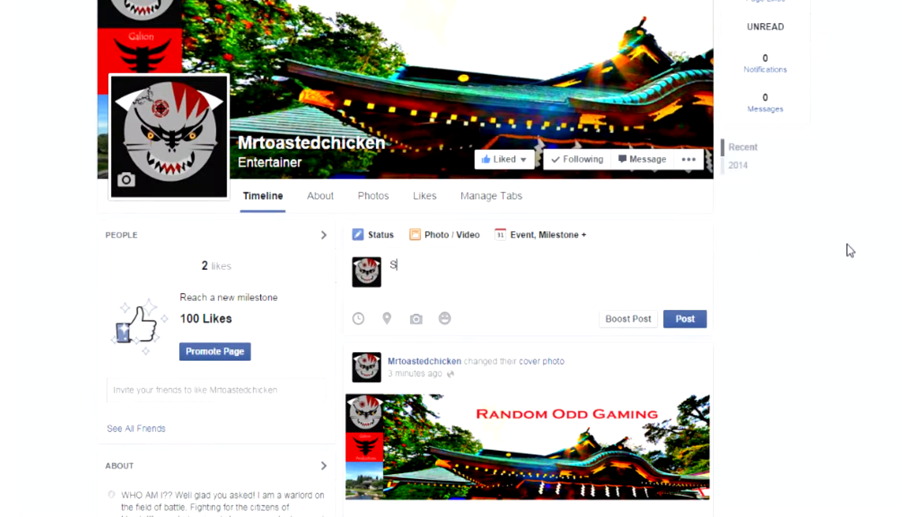
Post a status reading SPAM to the timeline and start a comment on it.
text(PAM)
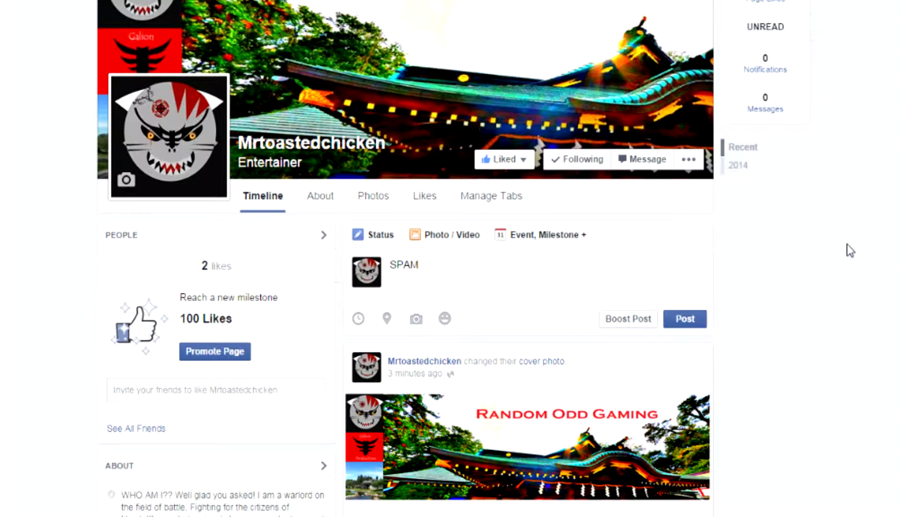
click(683, 319)
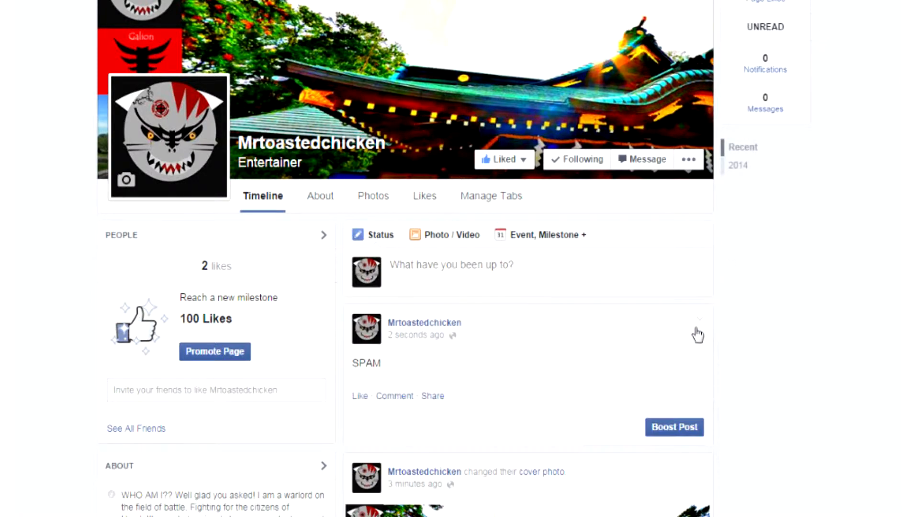
mouse_move(354, 384)
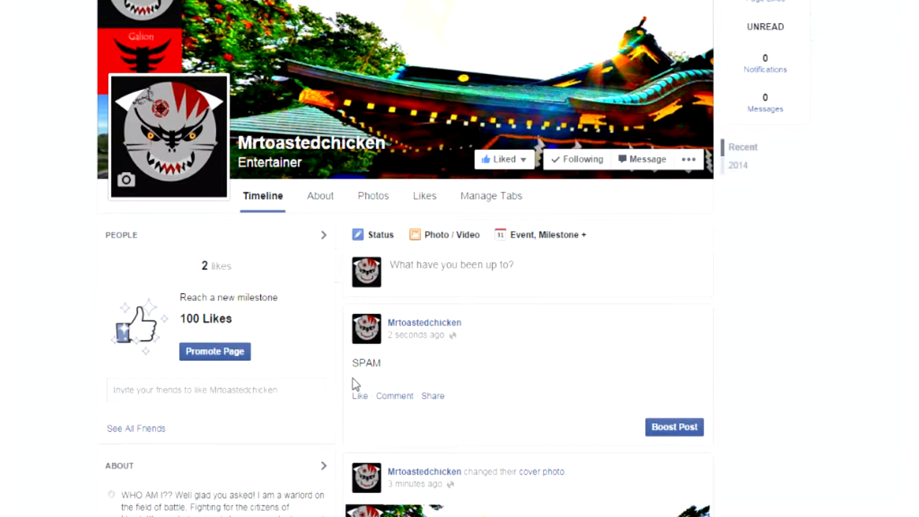
click(394, 395)
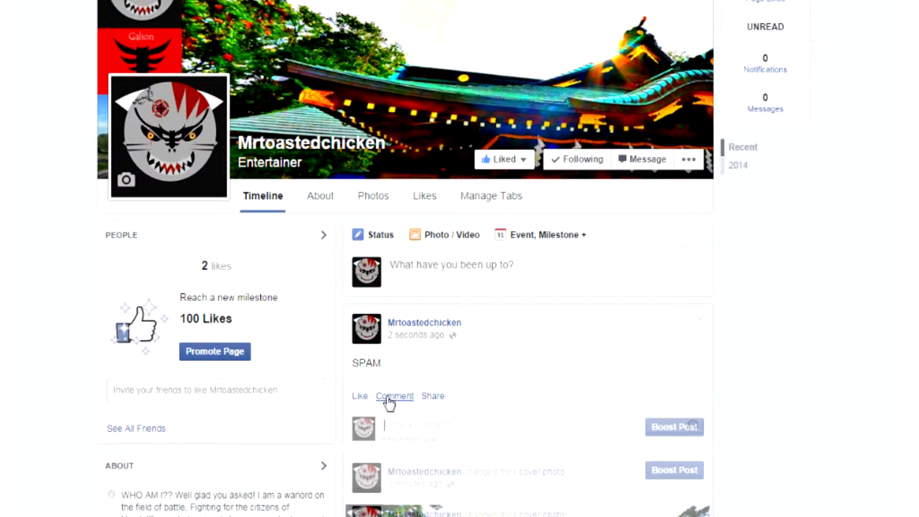
click(394, 395)
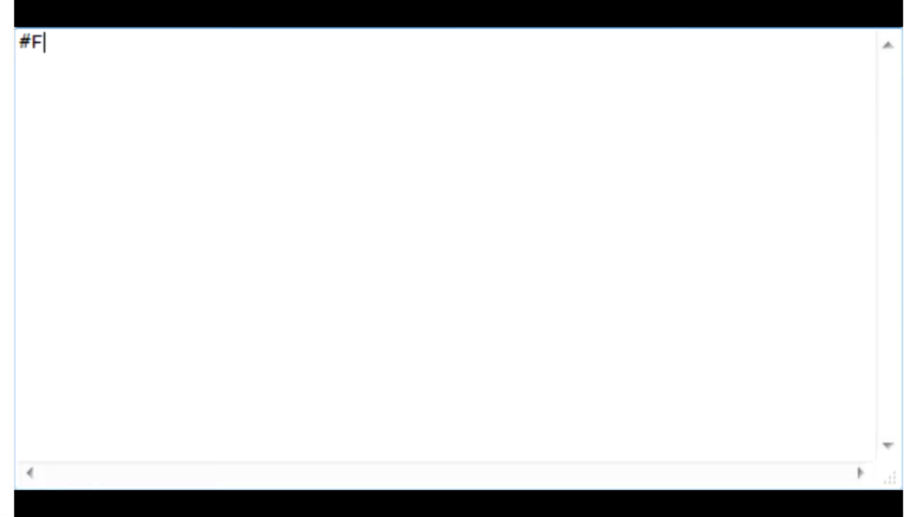
Write the #F2:: hotkey header with a loop and its opening brace.
text(2)
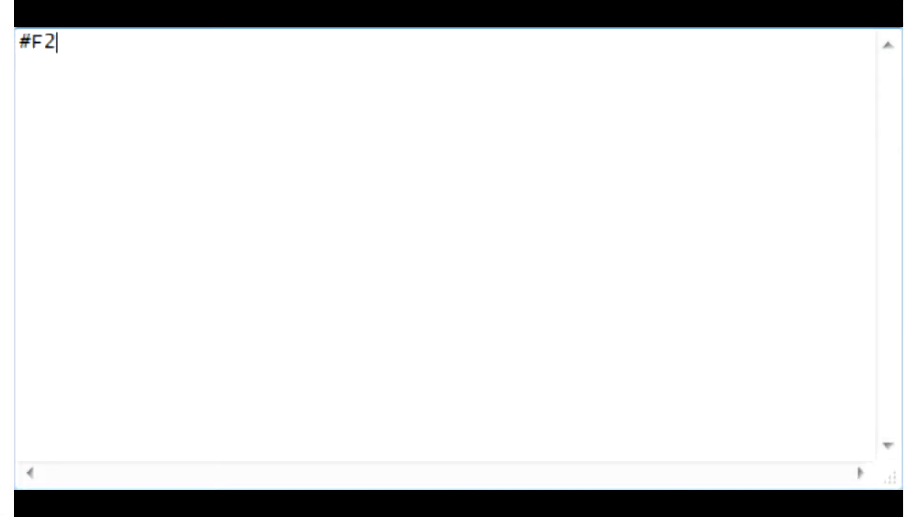
text(::)
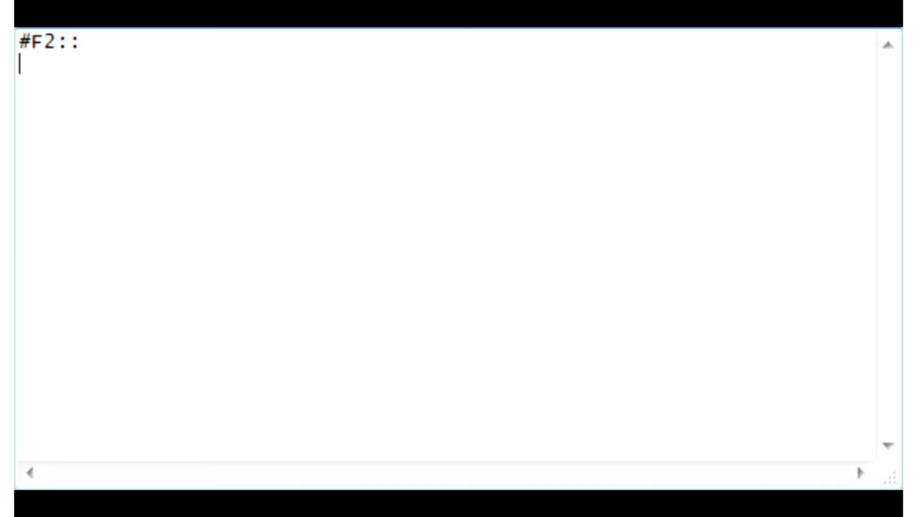
text(loop)
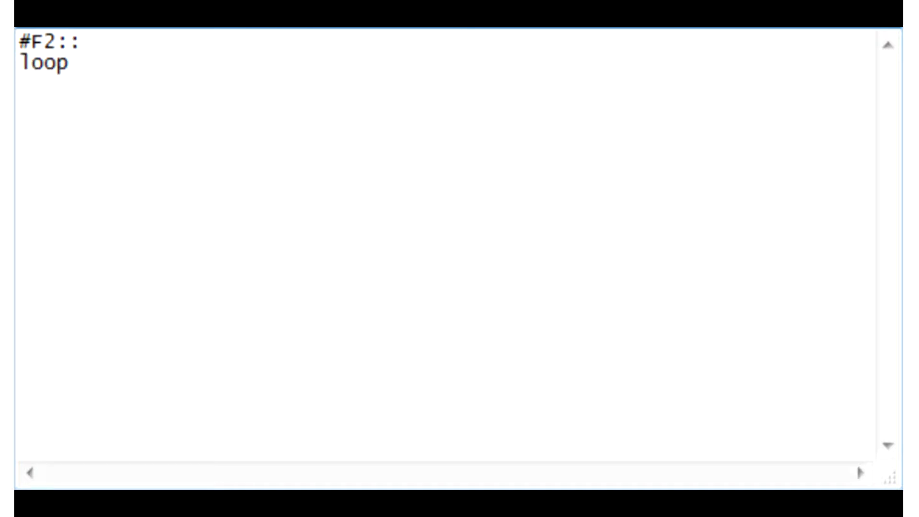
text(,)
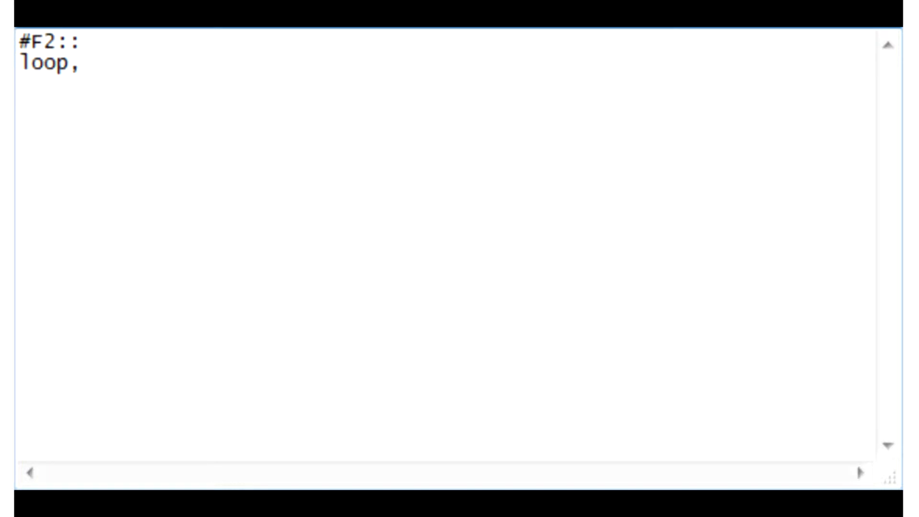
text({)
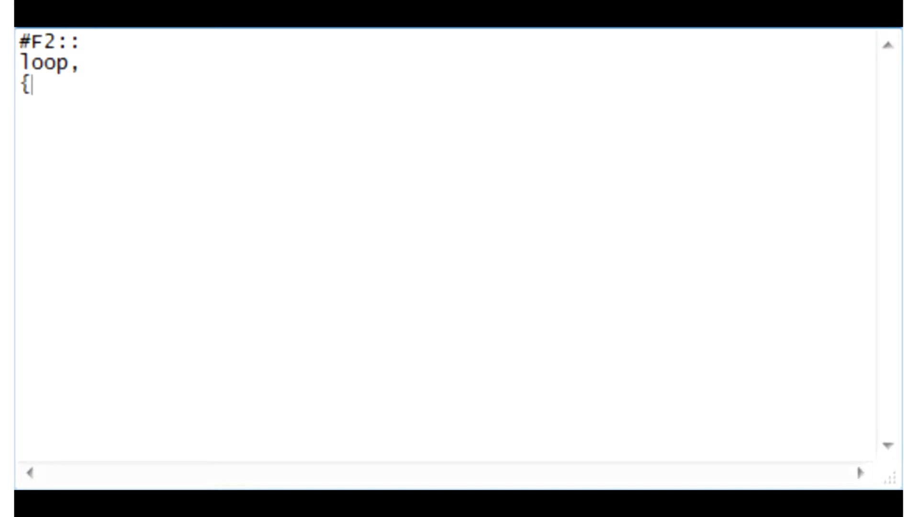
Add send SPAM{!} and send {Enter} inside the loop, close the brace and end with return.
text(S)
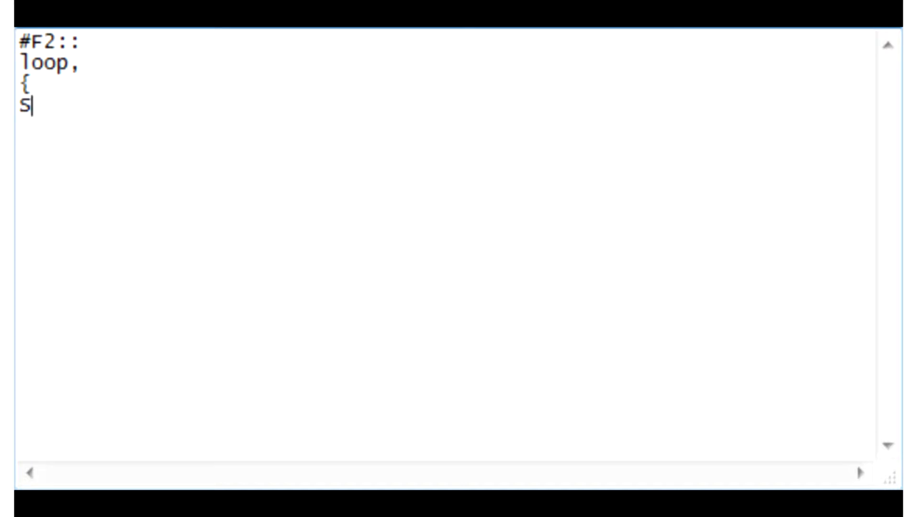
text(end s)
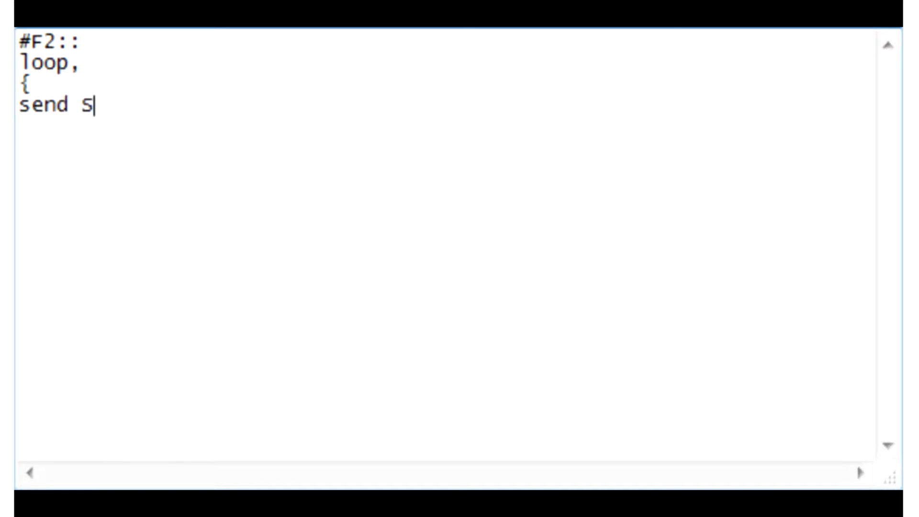
text(PAM)
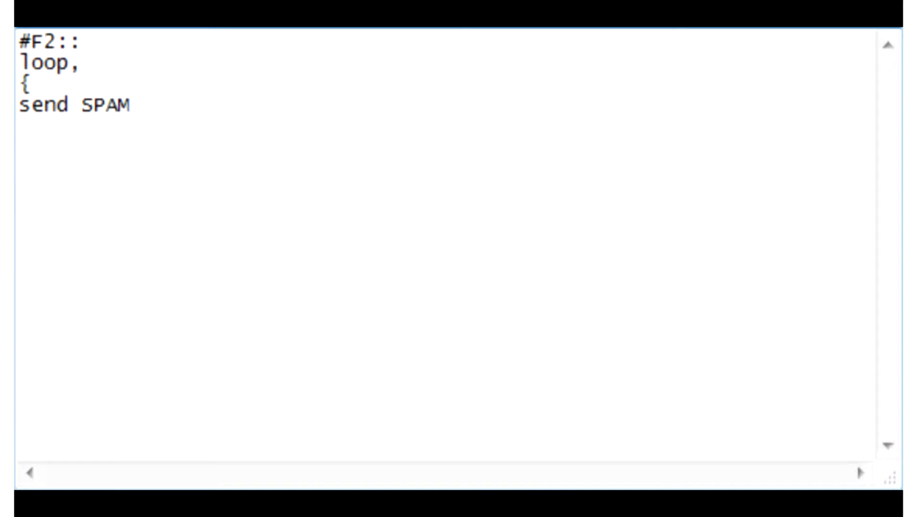
text({)
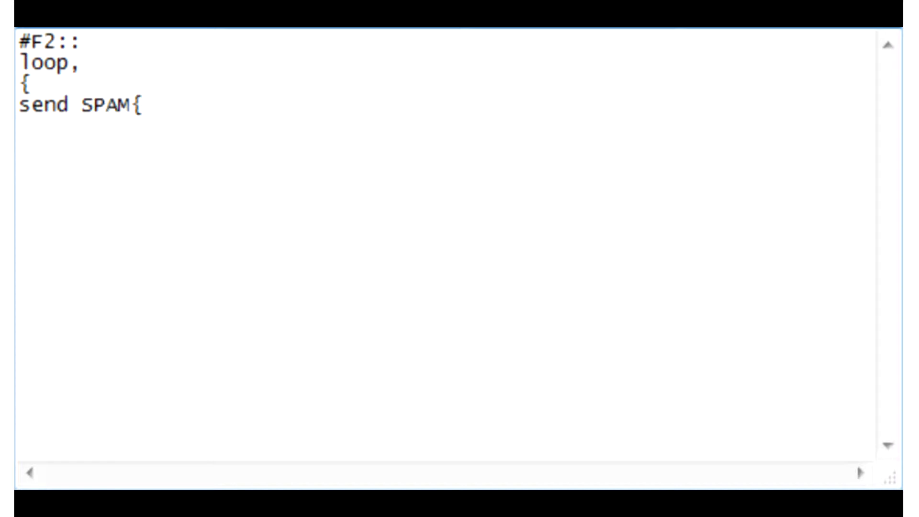
text(!})
text(se)
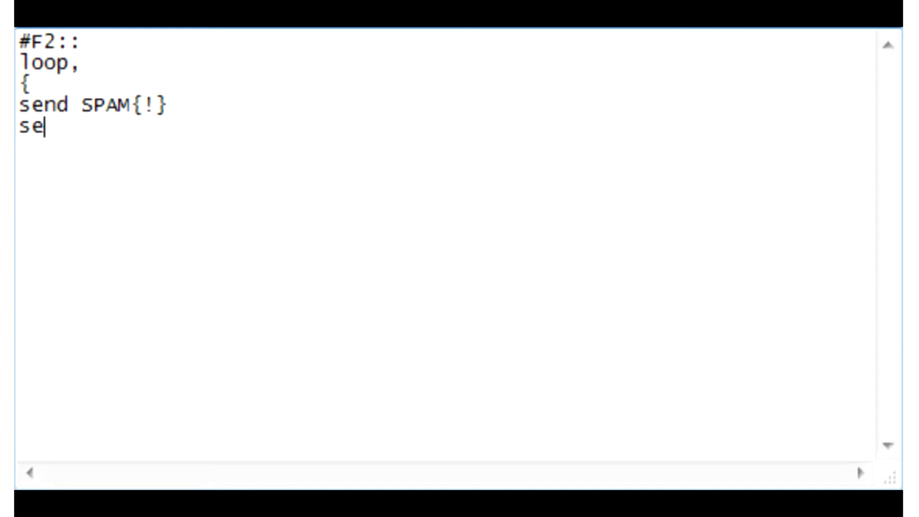
text(nd)
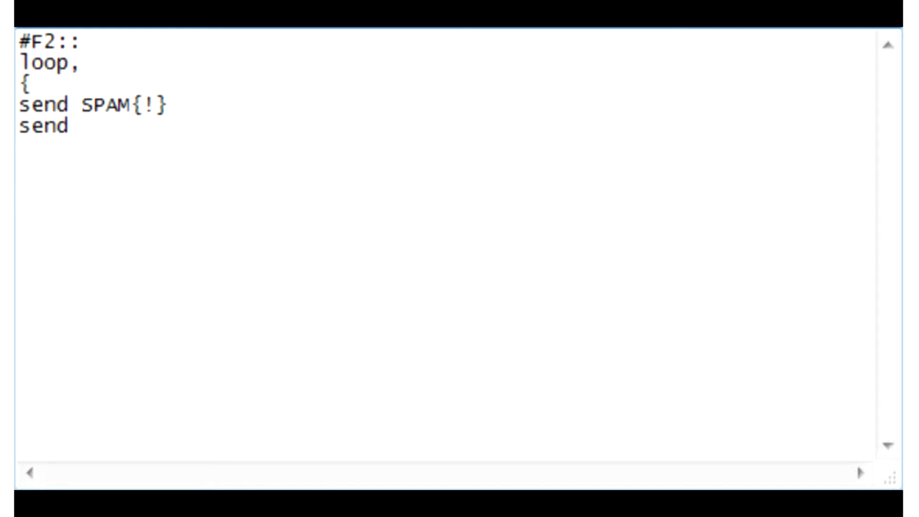
text(Enter)
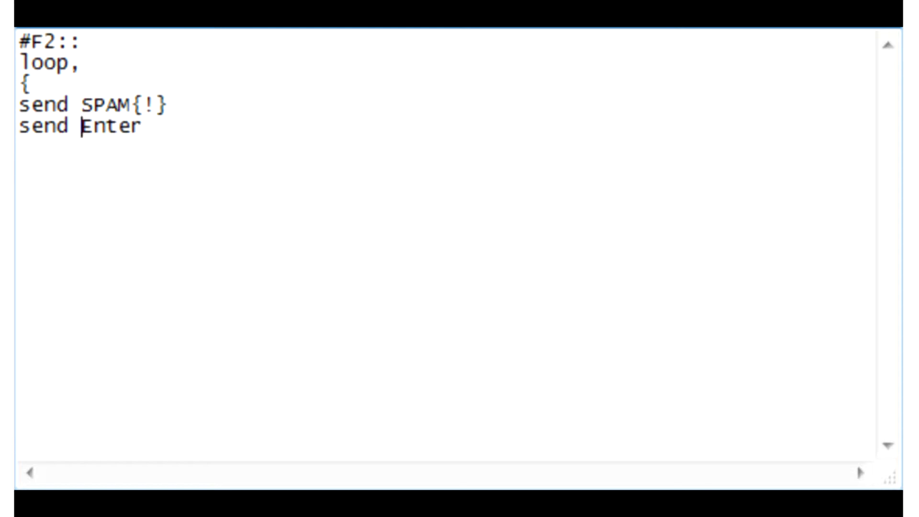
text({)
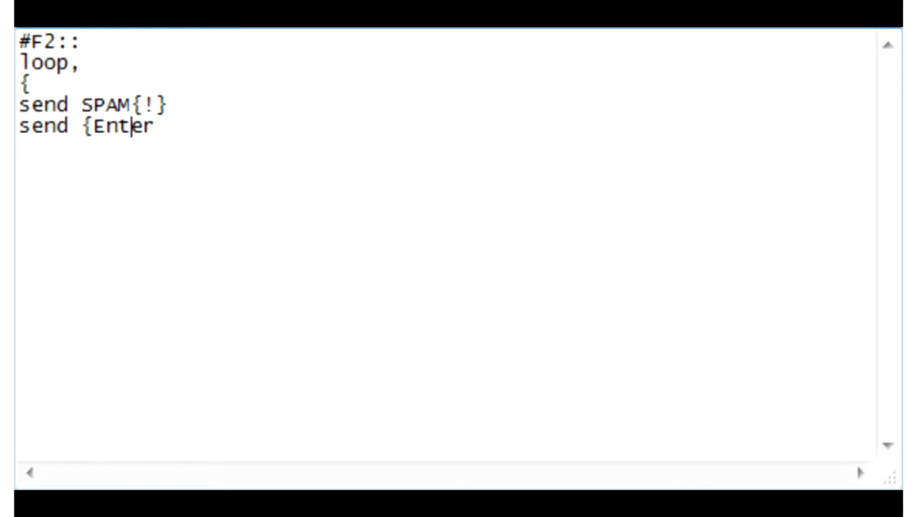
text(})
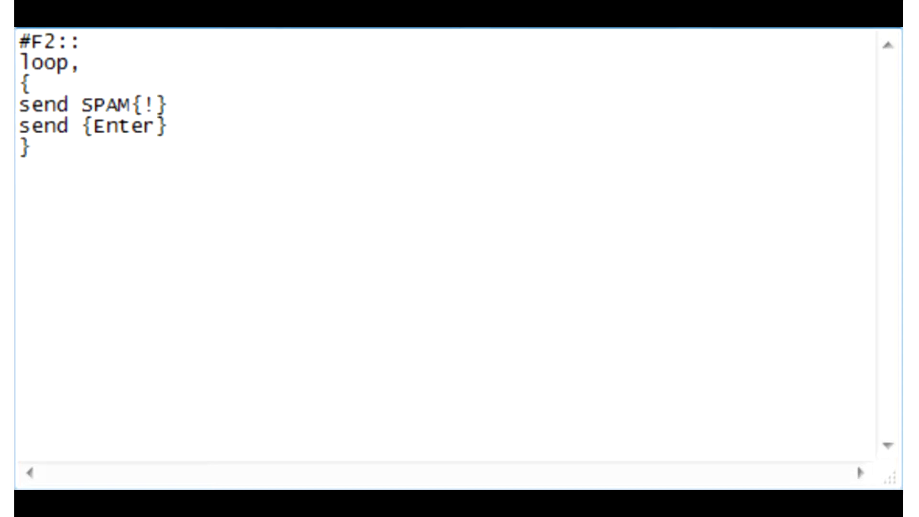
text(Re)
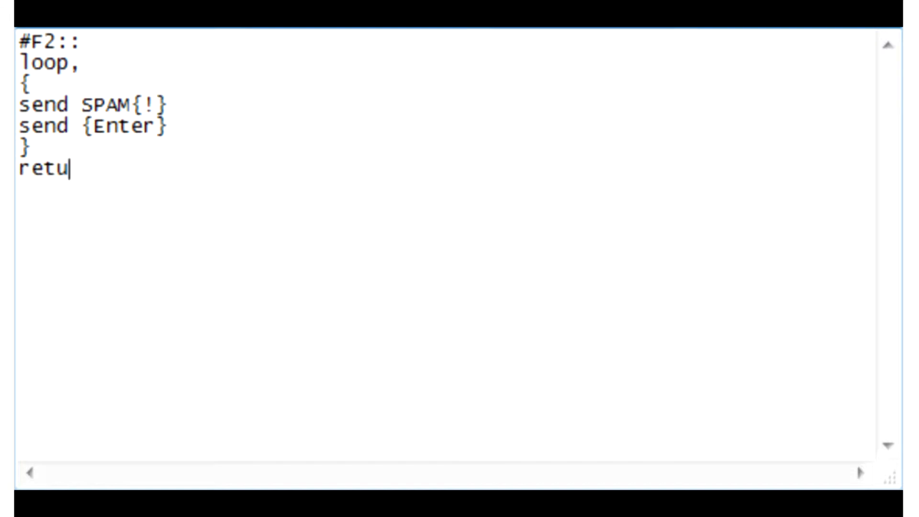
text(rn)
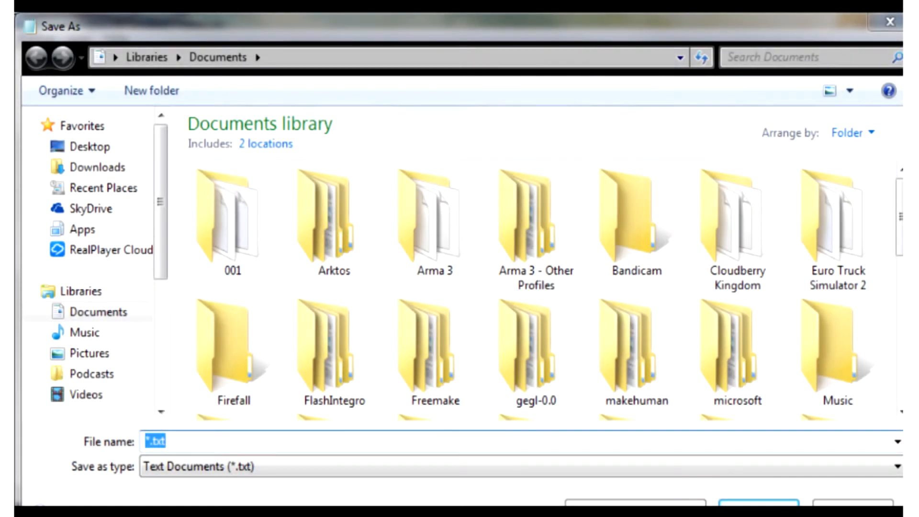
Save the script in Documents as Spam.ahk.
text(Spam)
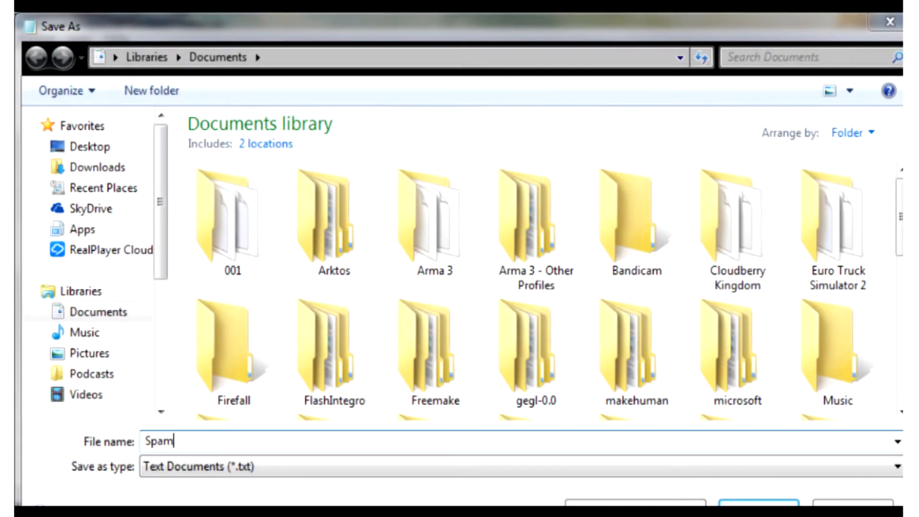
text(.a)
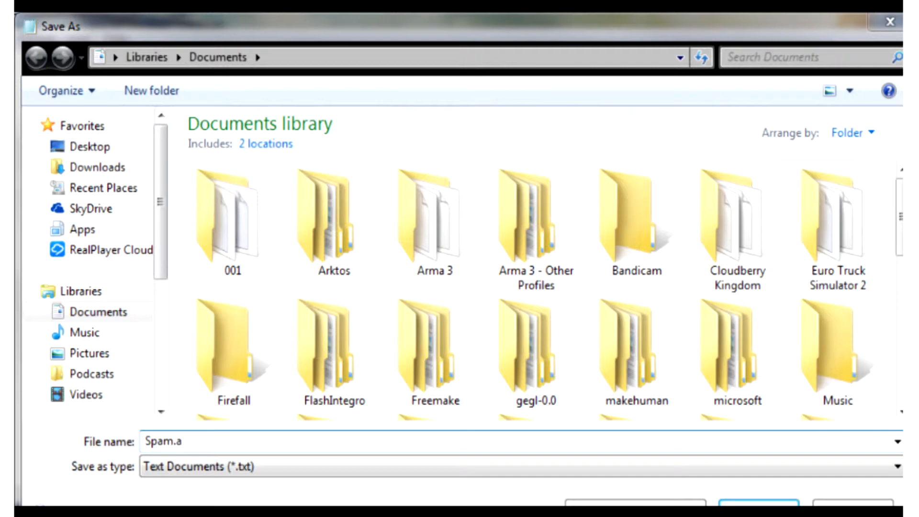
text(hk)
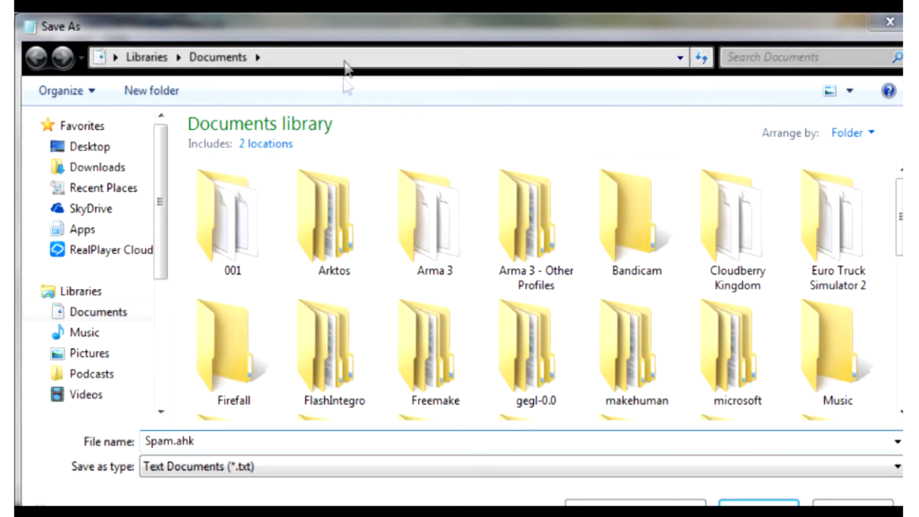
triple_click(168, 442)
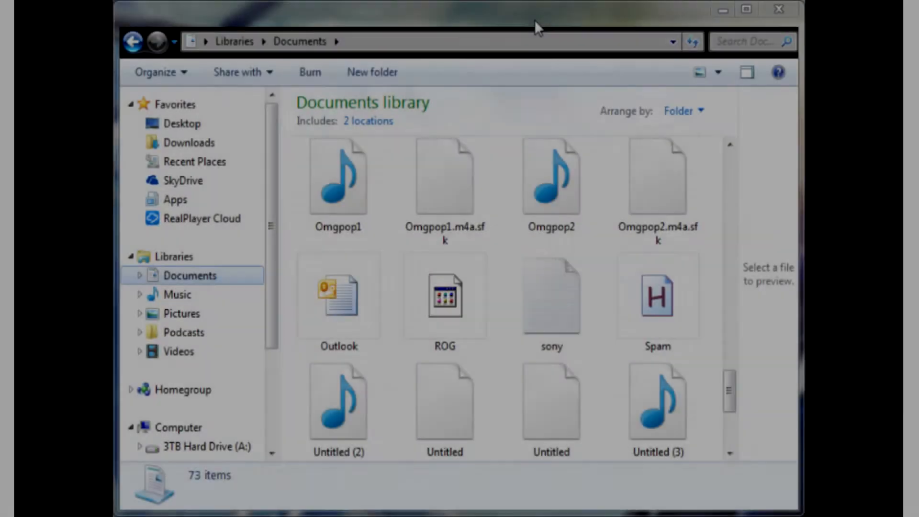
Run the Spam script from Documents and dismiss the recorder's exit warning.
click(657, 295)
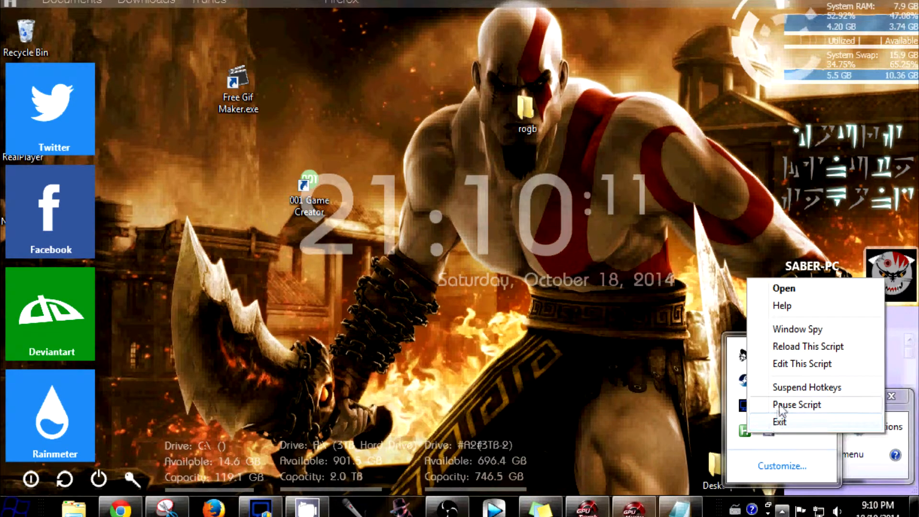
mouse_move(795, 404)
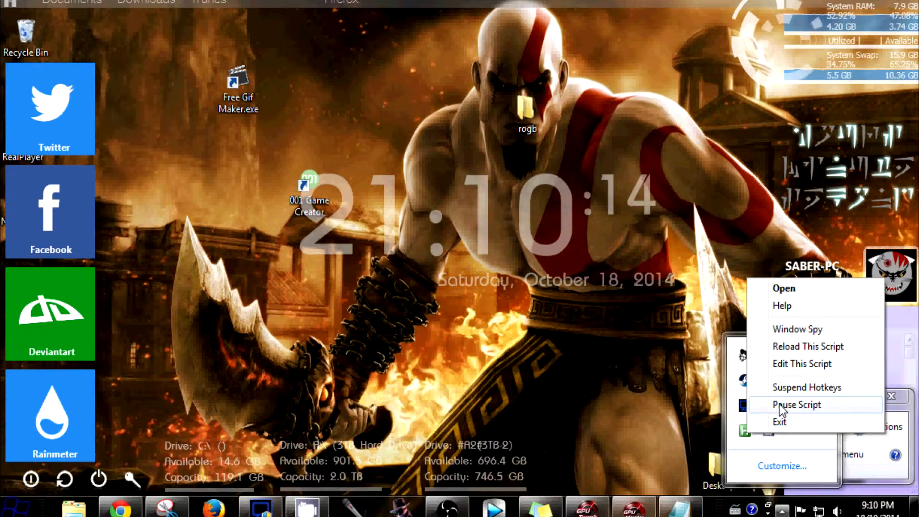
mouse_move(645, 421)
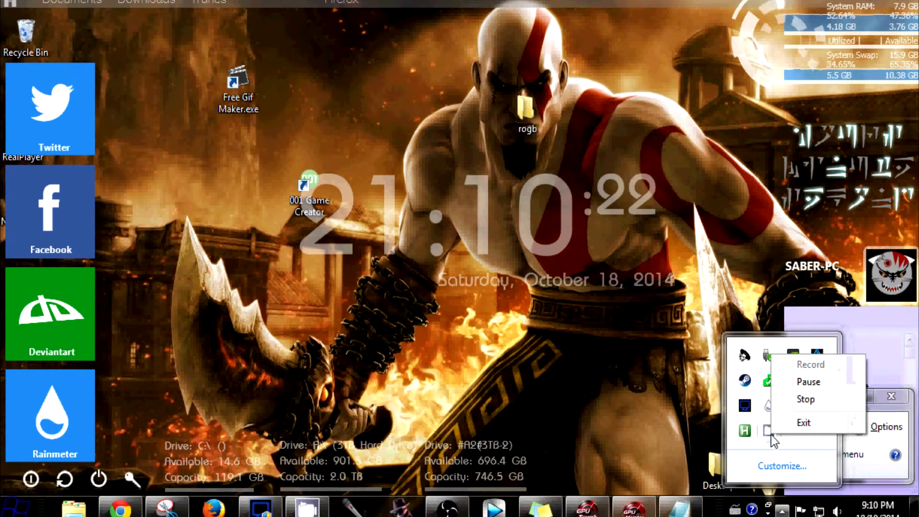
click(803, 422)
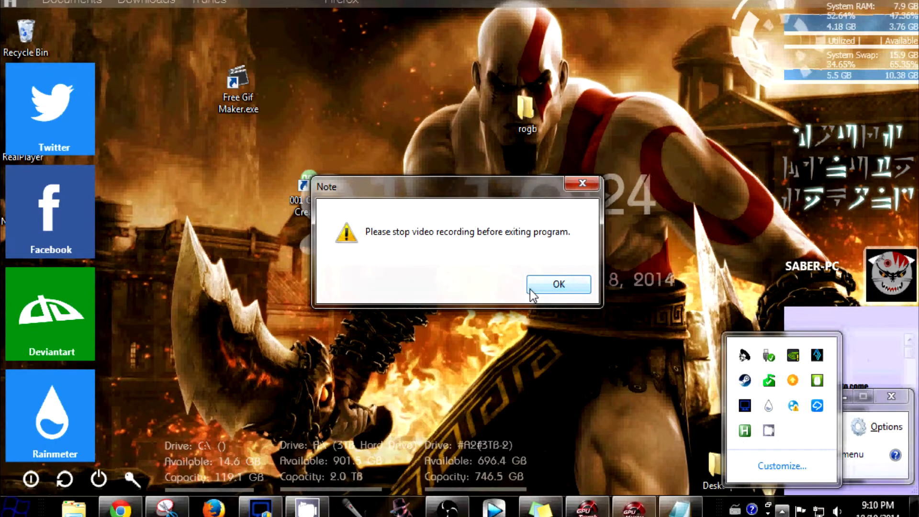
click(557, 283)
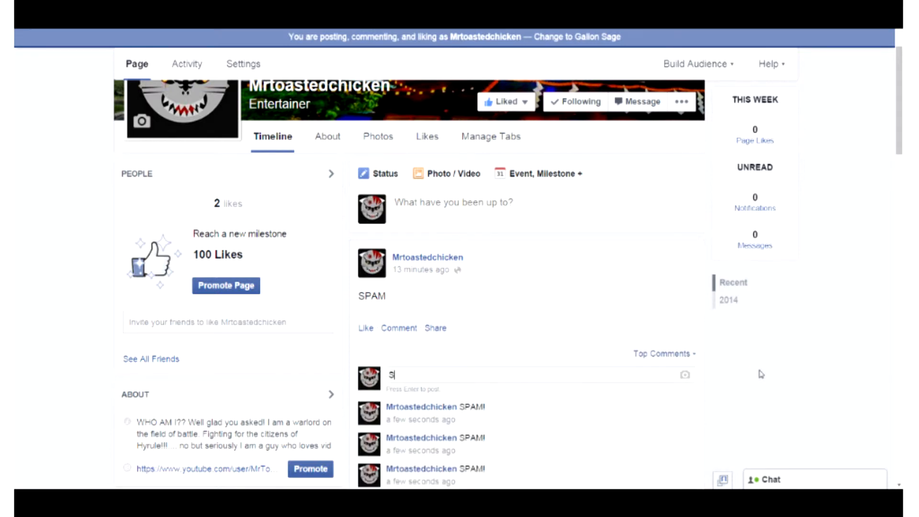
Trigger the Win+F2 loop in the post's comment box so SPAM! comments post themselves.
text(PAM!)
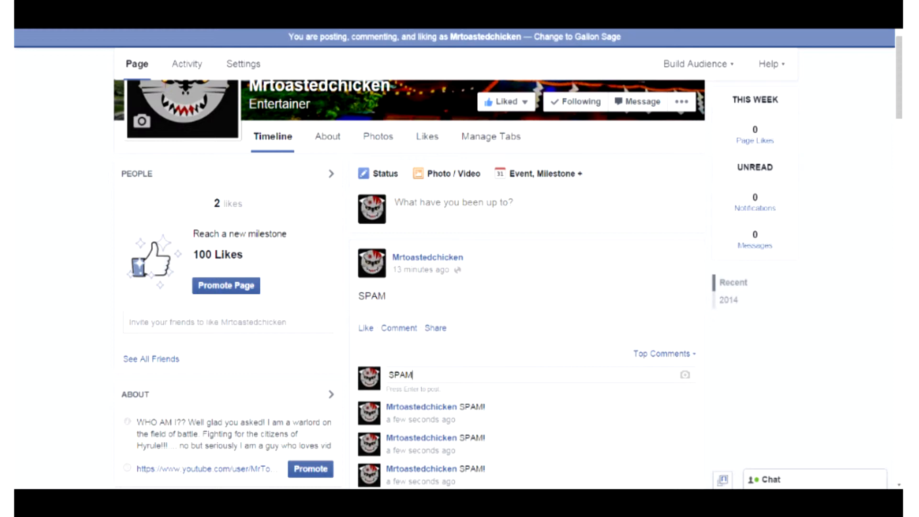
key(BackSpace)
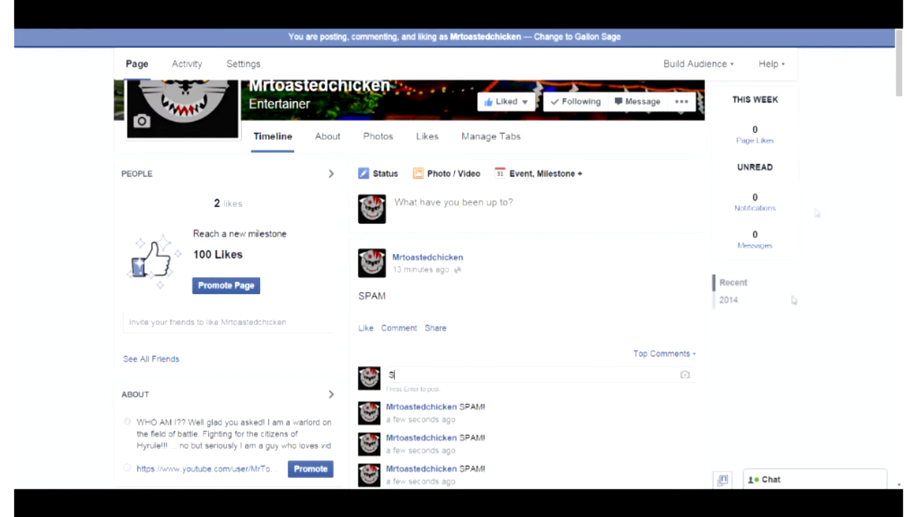
mouse_move(900, 116)
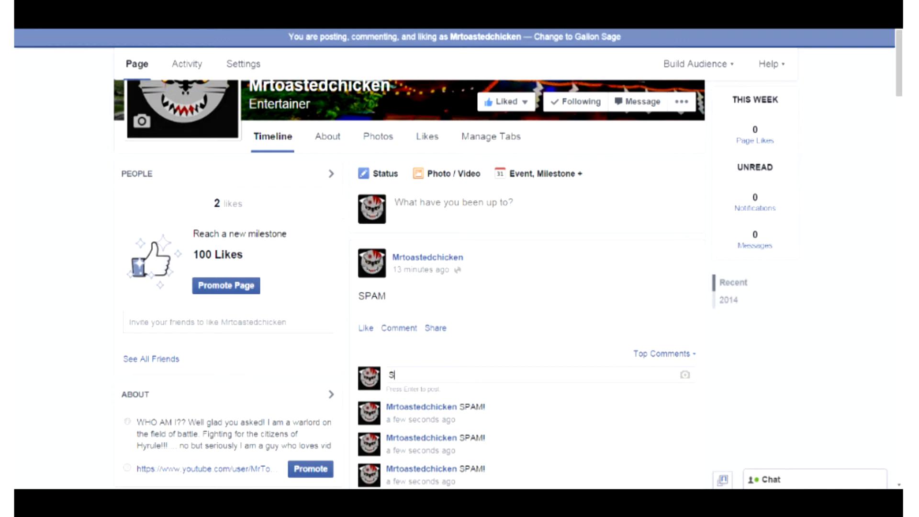
text(P)
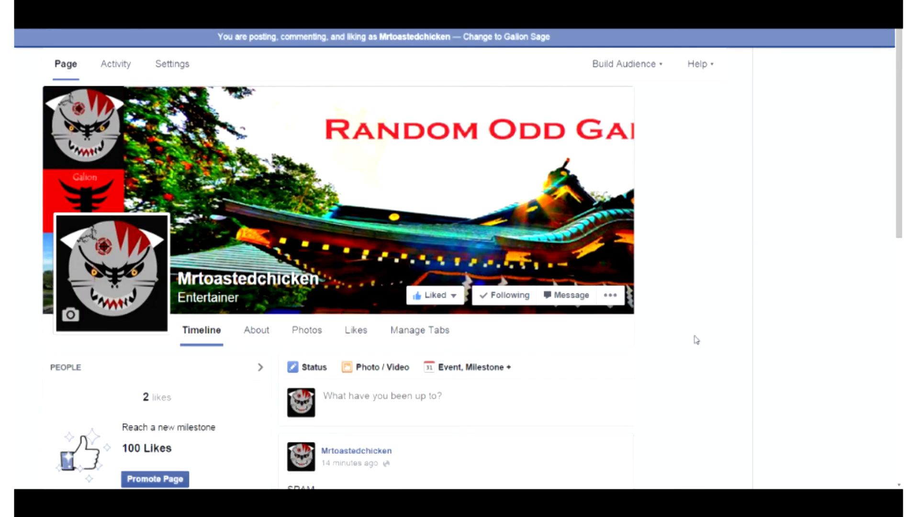
Scroll to the SPAM post showing a comment counter of 2 of 103.
scroll(down, 3)
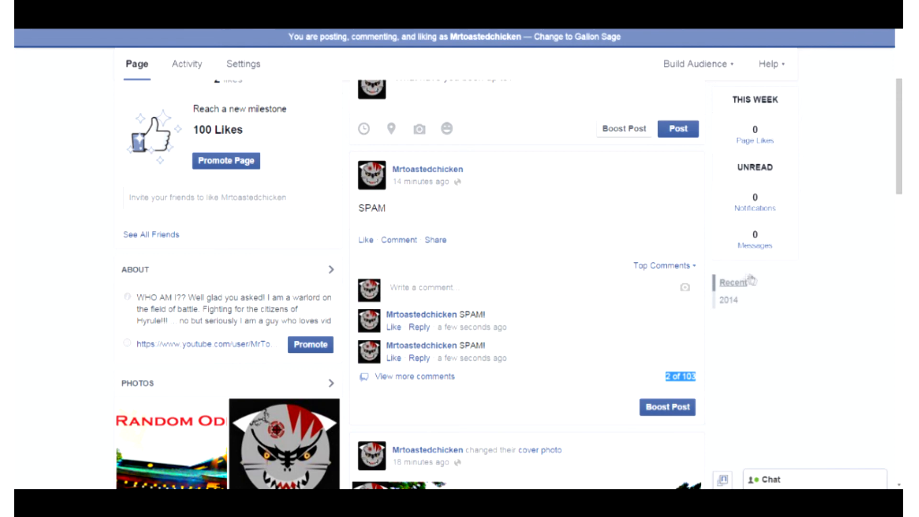
mouse_move(795, 315)
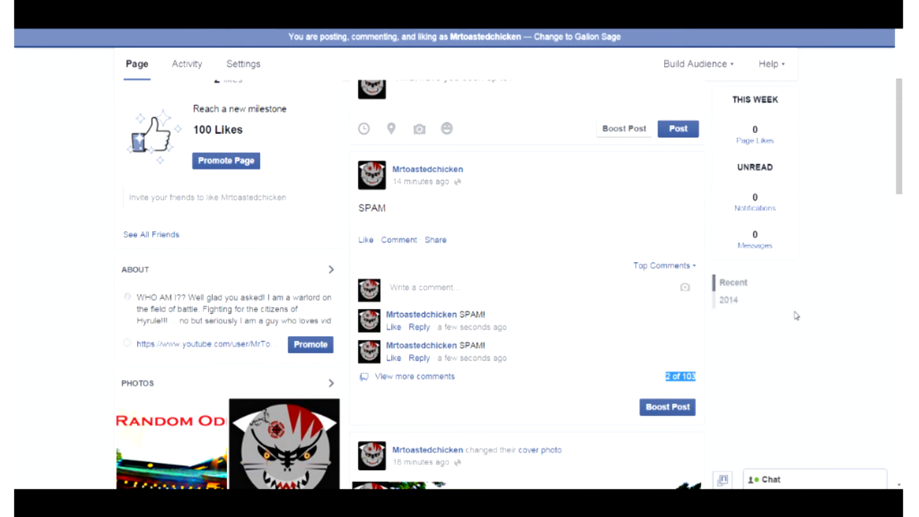